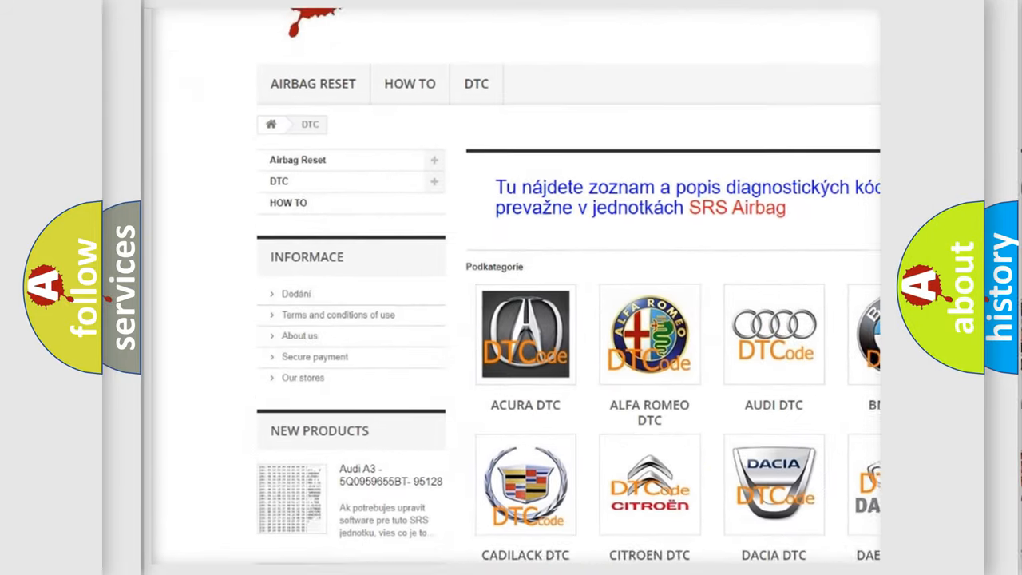
scroll(down, 3)
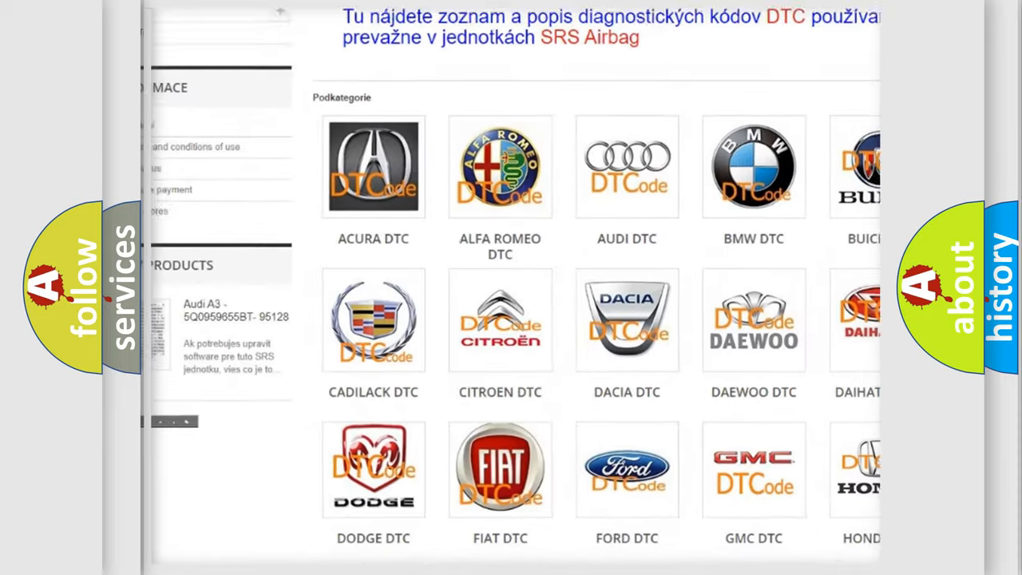
scroll(down, 3)
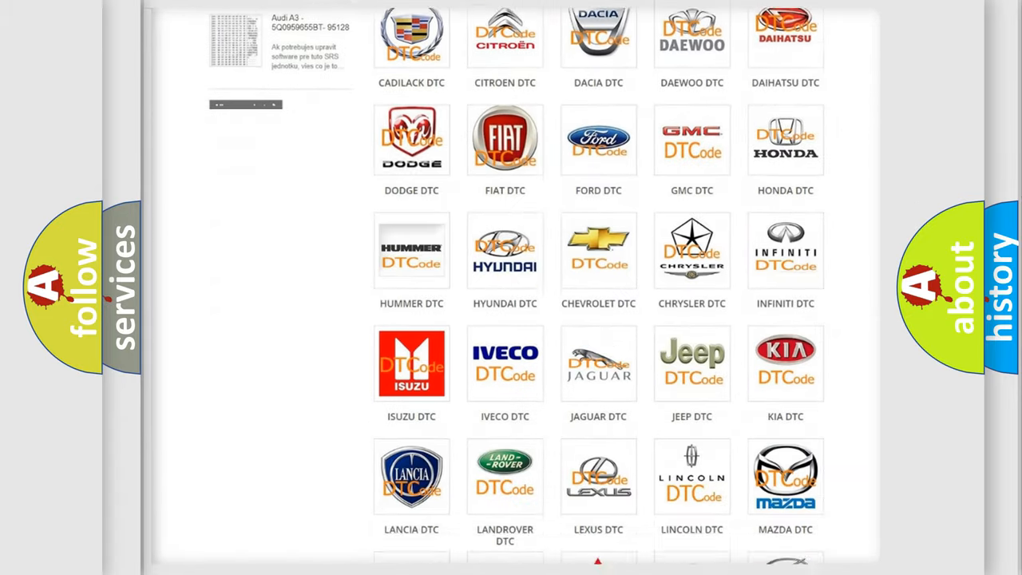
scroll(down, 3)
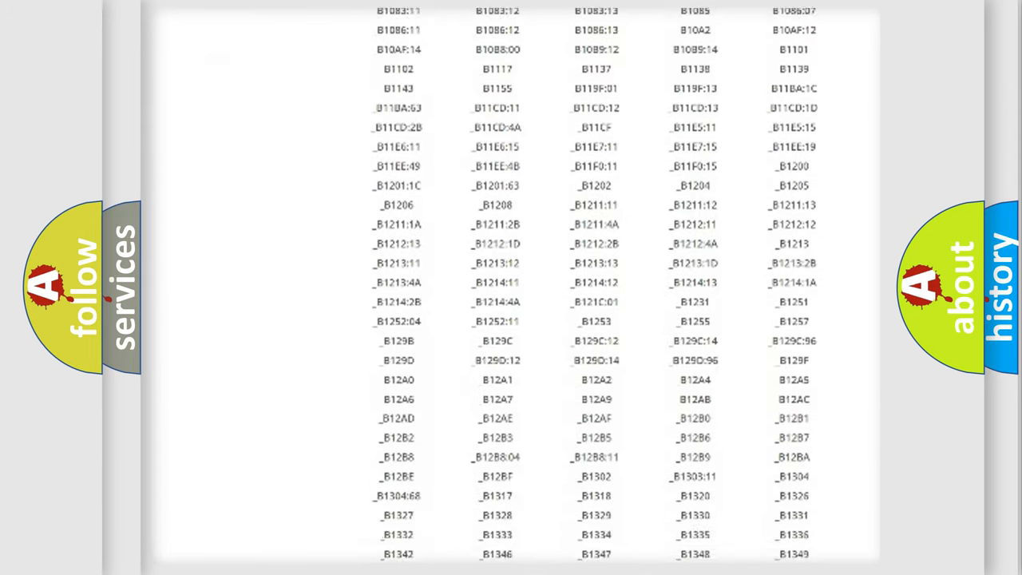
scroll(down, 3)
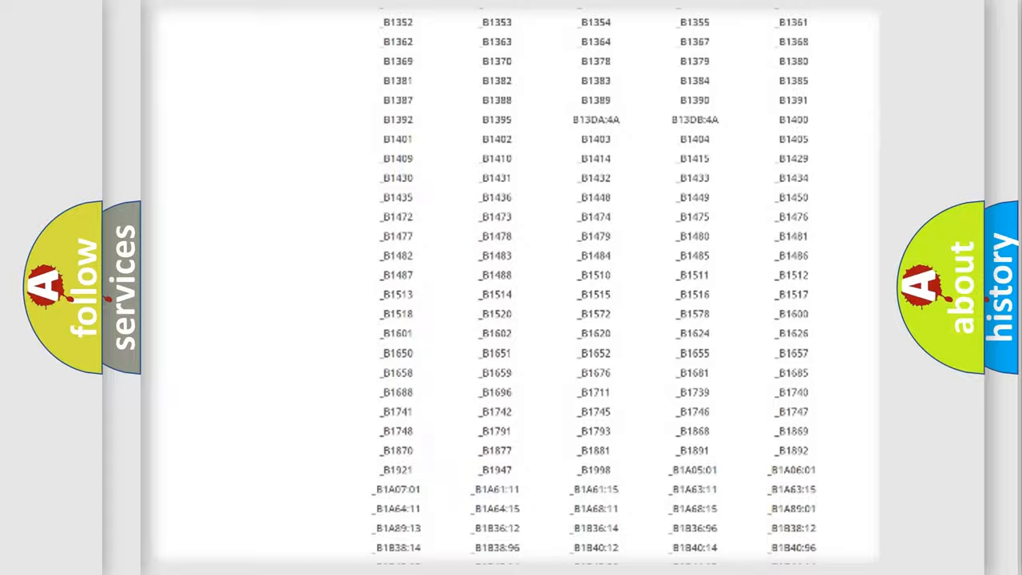